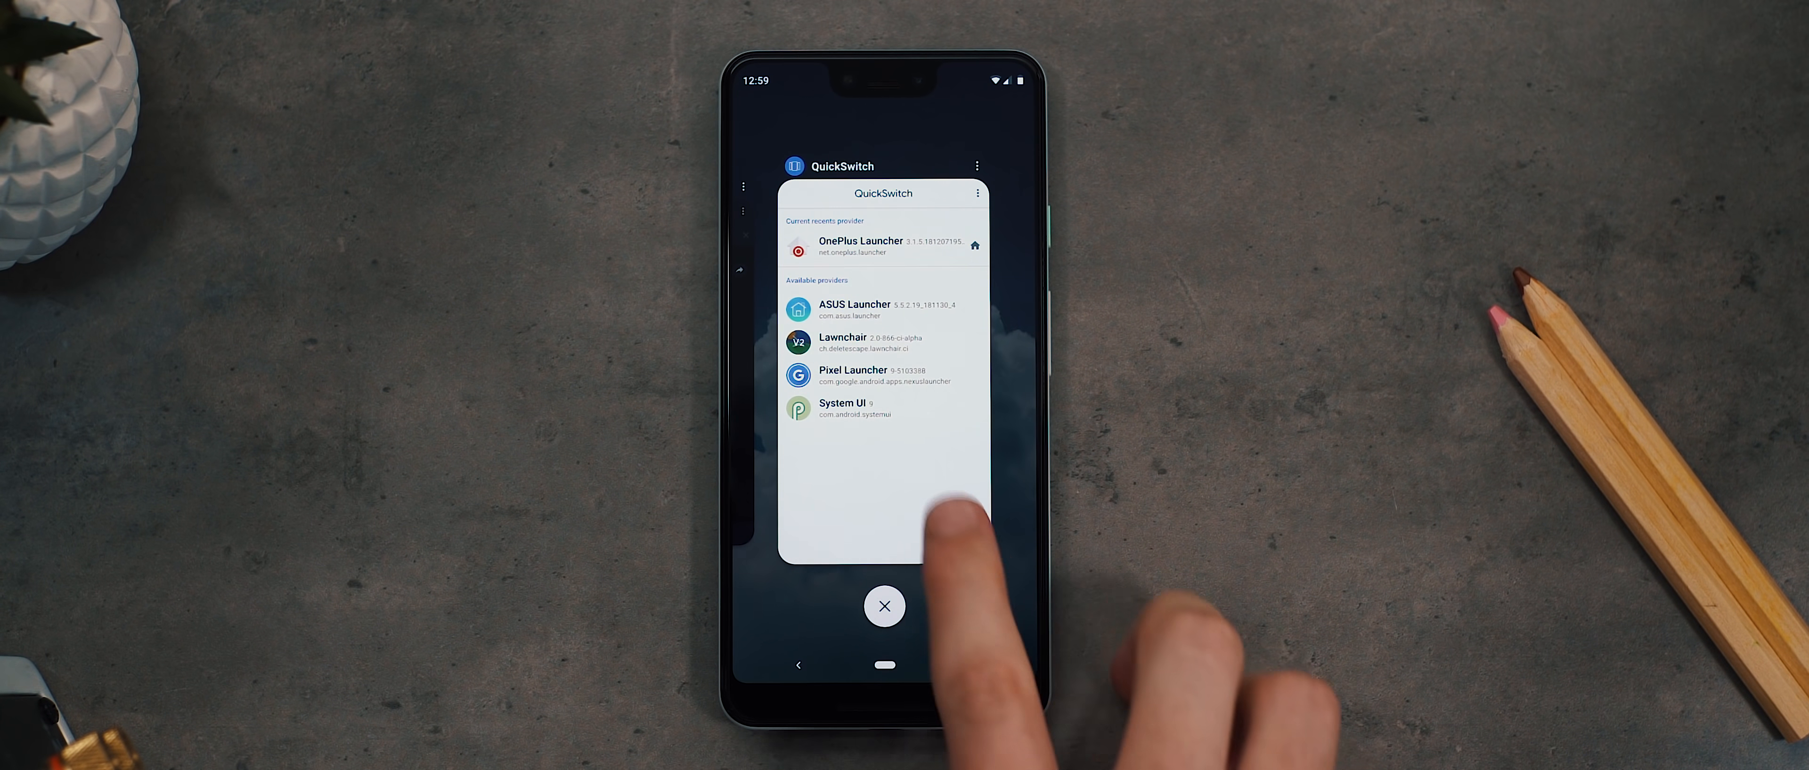
- Show QuickSwitch's launcher provider list with OnePlus Launcher as current recents provider
{"action": "left_click", "coordinate": [884, 606]}
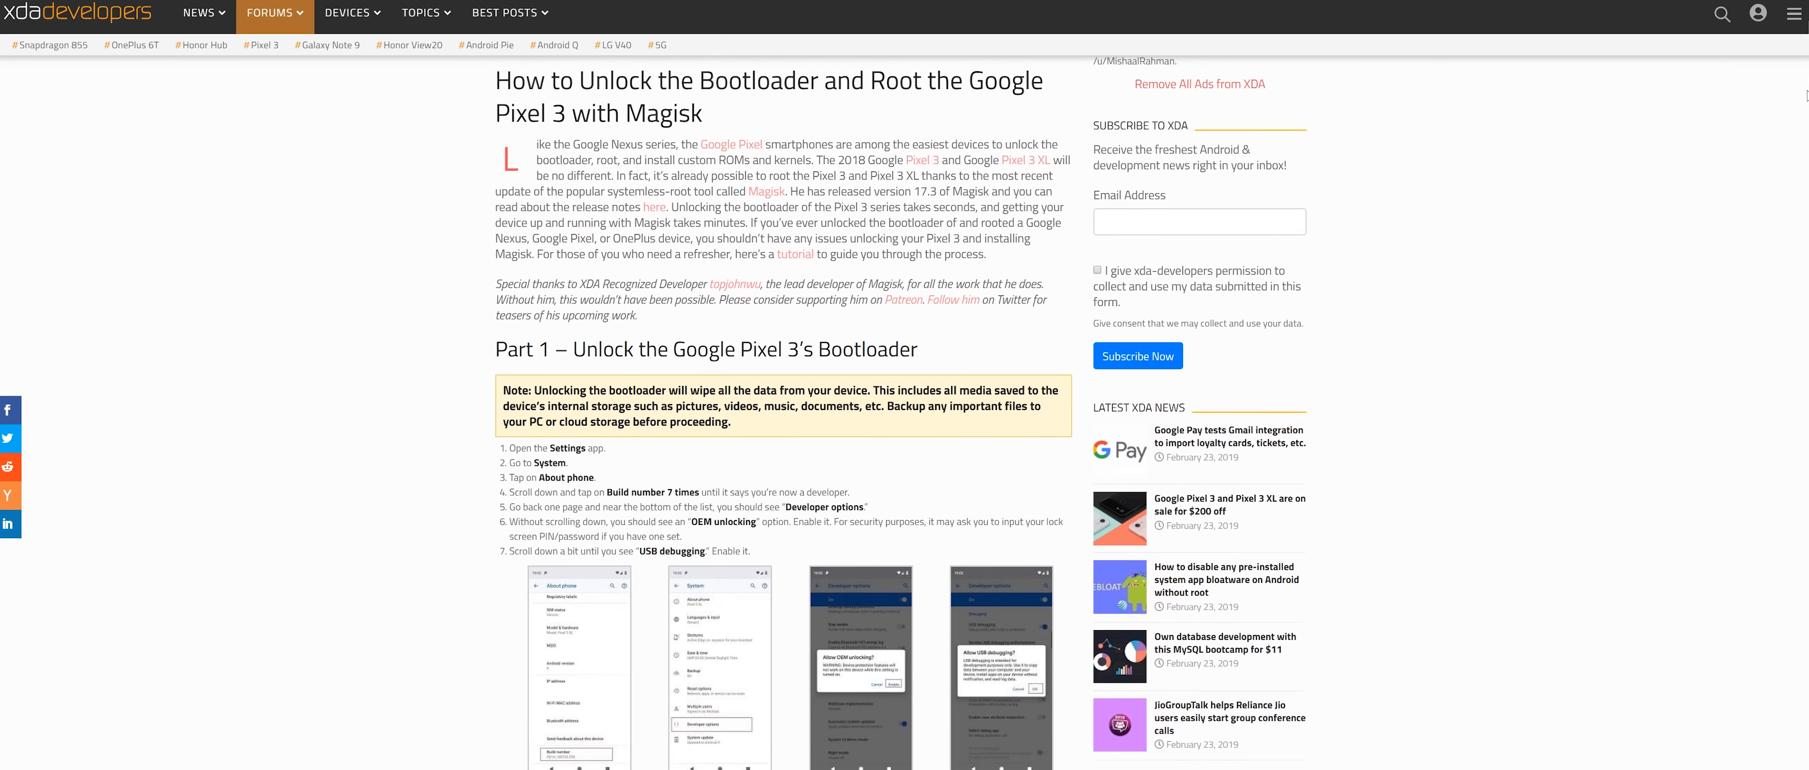
- Scroll down through the XDA Pixel 3 bootloader-unlock and Magisk root guide
{"action": "scroll", "scroll_direction": "down", "scroll_amount": 3}
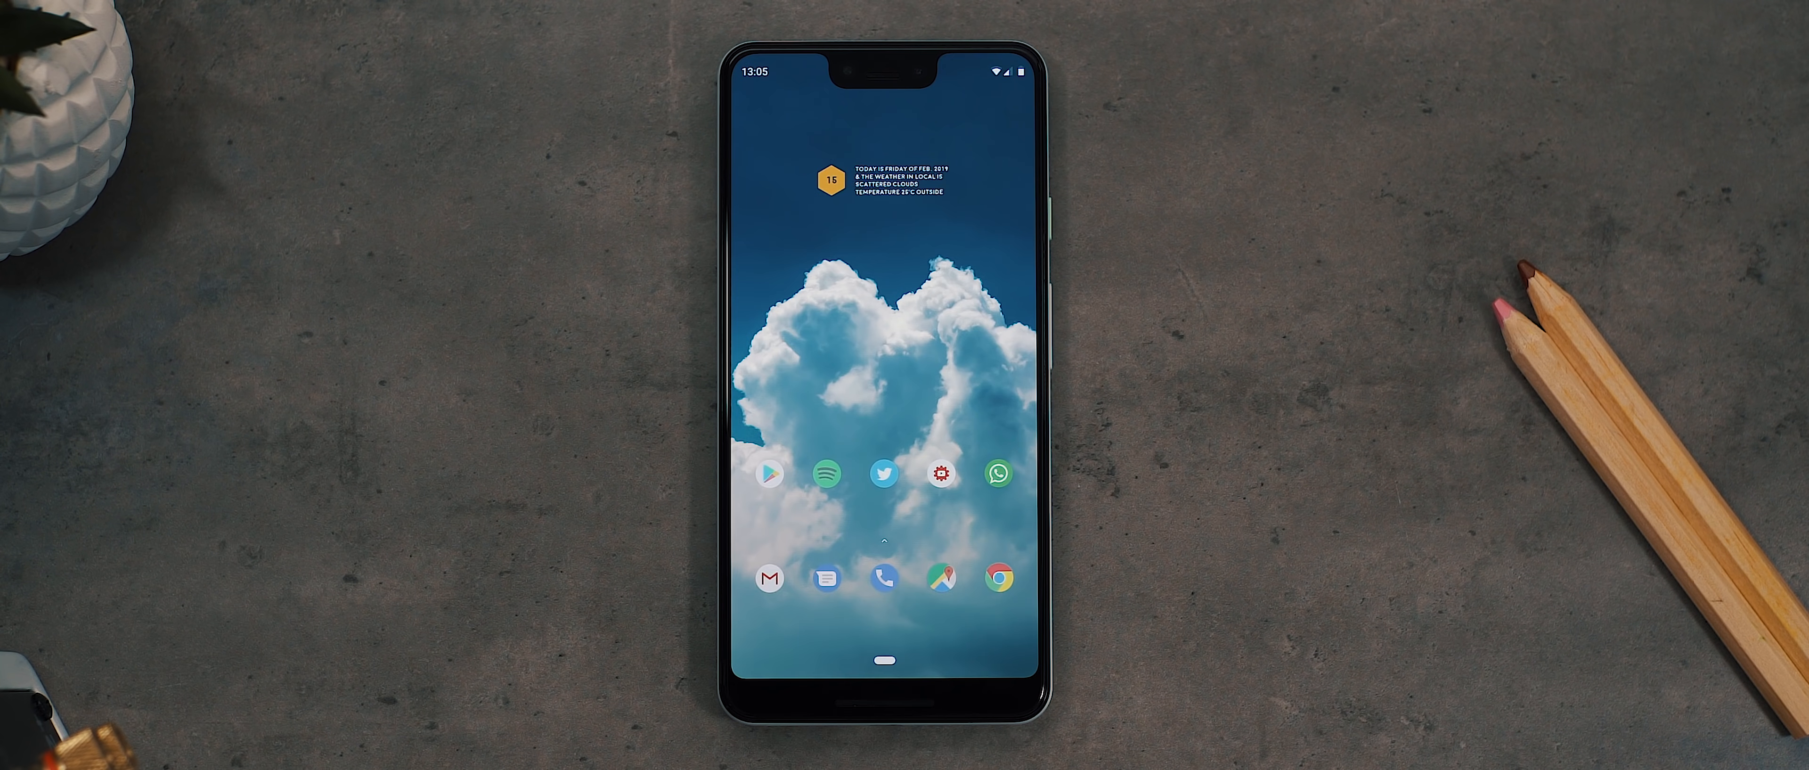
- Launch Google Maps from the Lawnchair dock, landing on the Explore nearby panel
{"action": "left_click", "coordinate": [939, 578]}
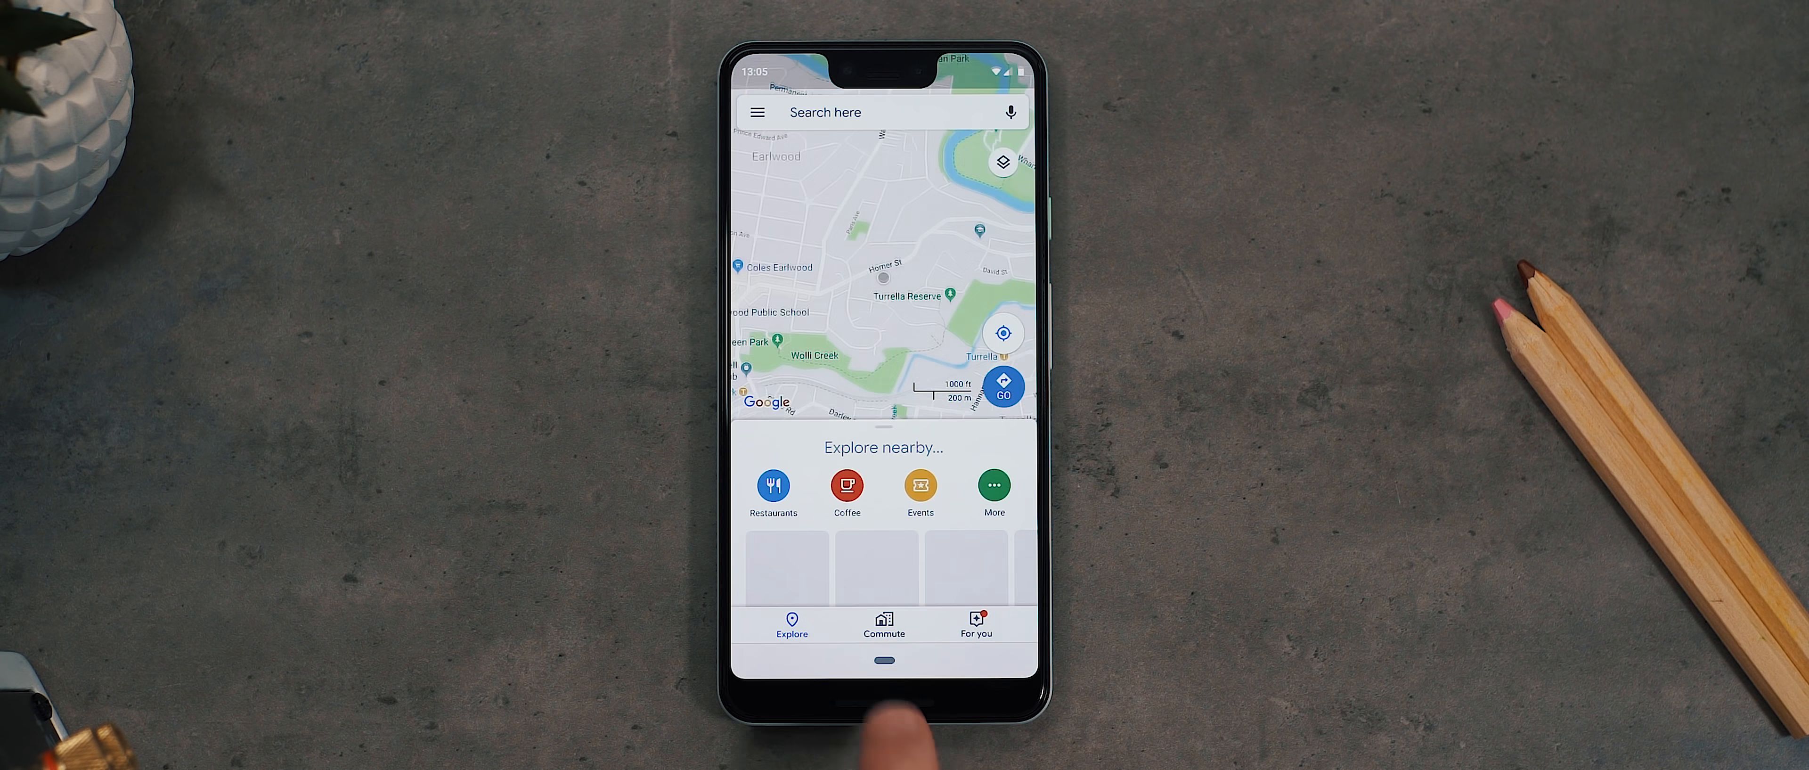